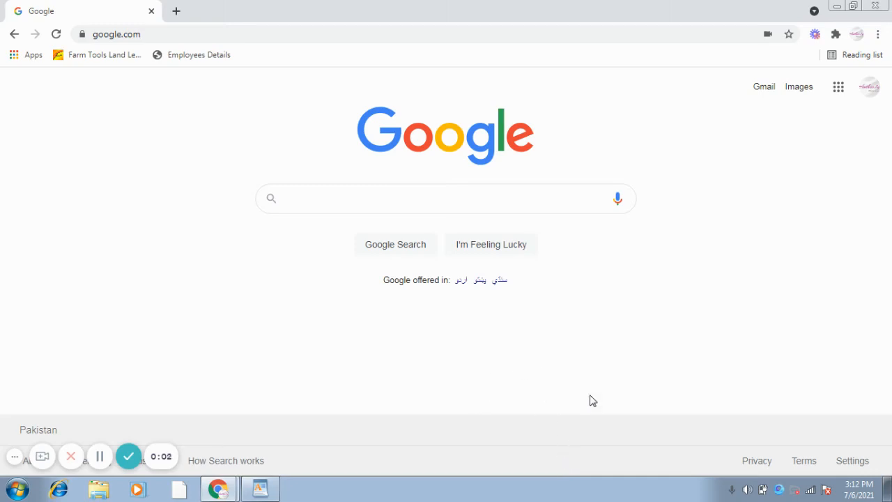
mouse_move(535, 357)
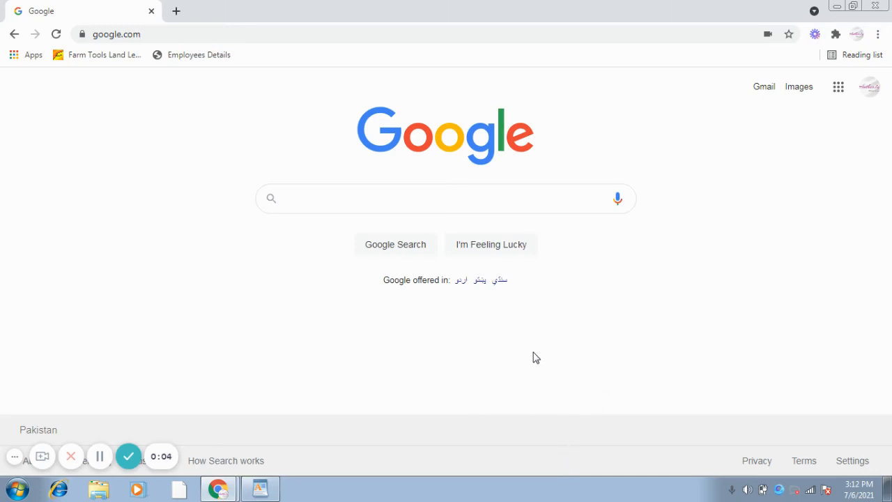
mouse_move(506, 354)
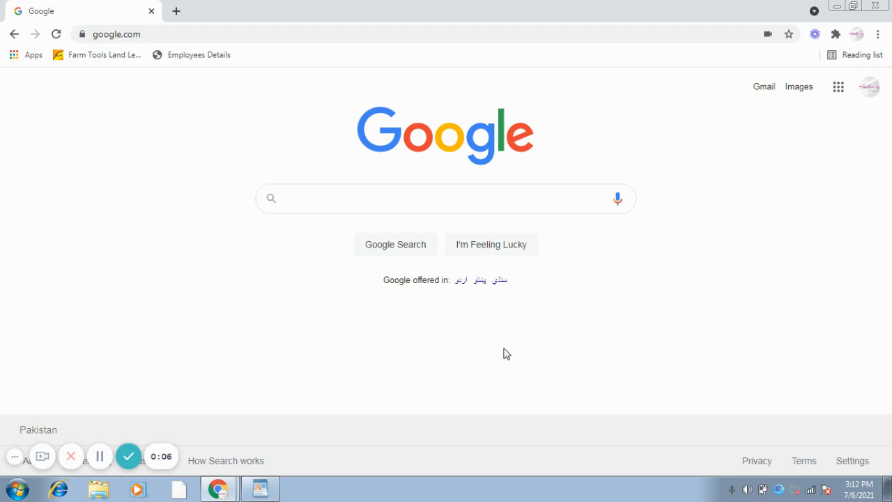
mouse_move(322, 407)
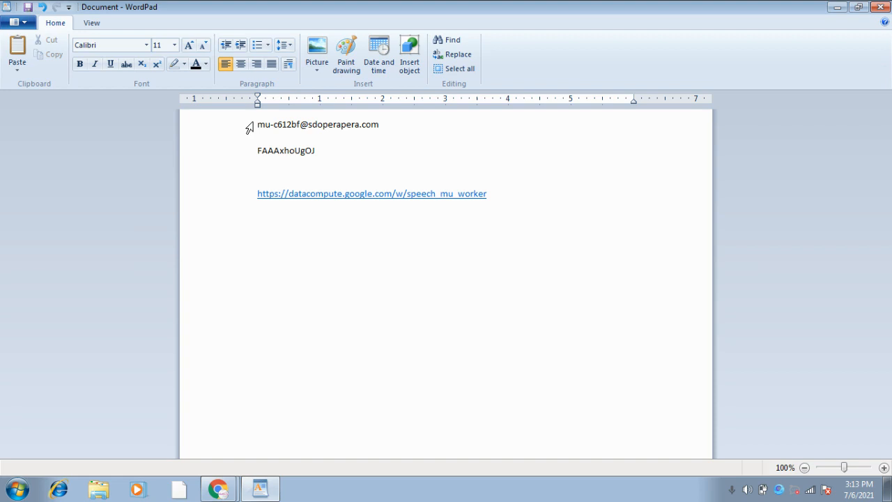
- Create a new Chrome browser profile named 'Majid'
drag(256, 124, 379, 125)
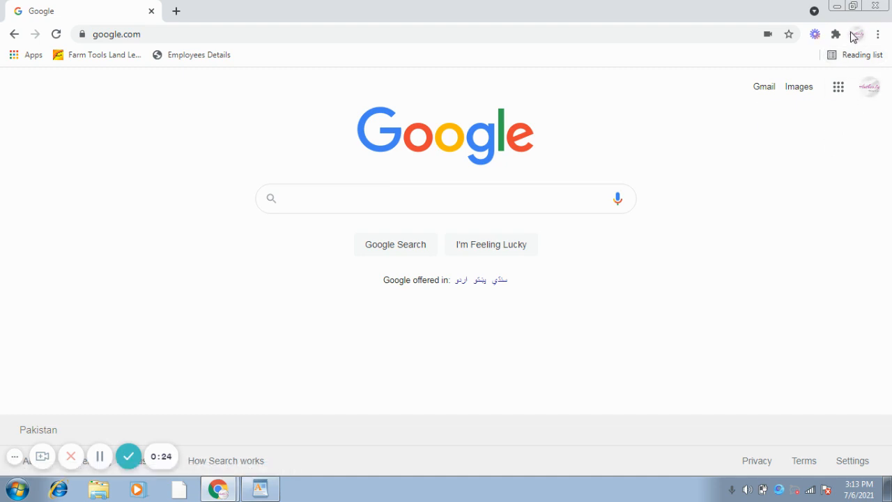
click(856, 34)
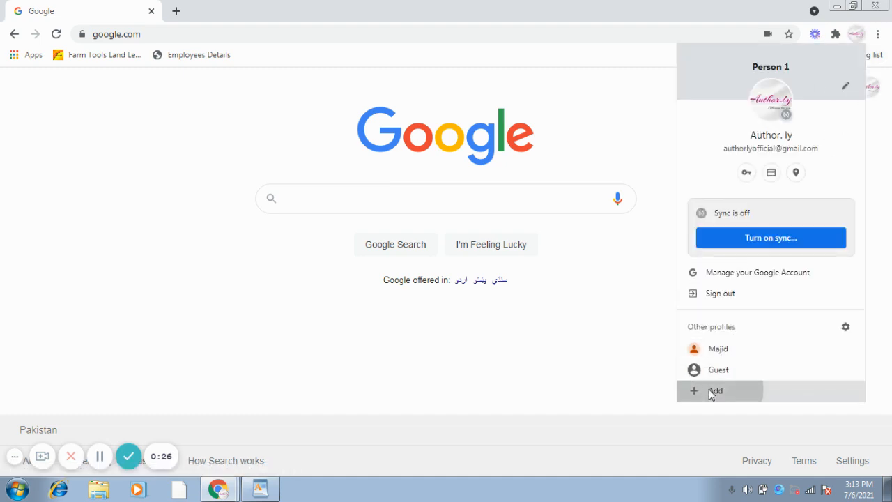
click(716, 390)
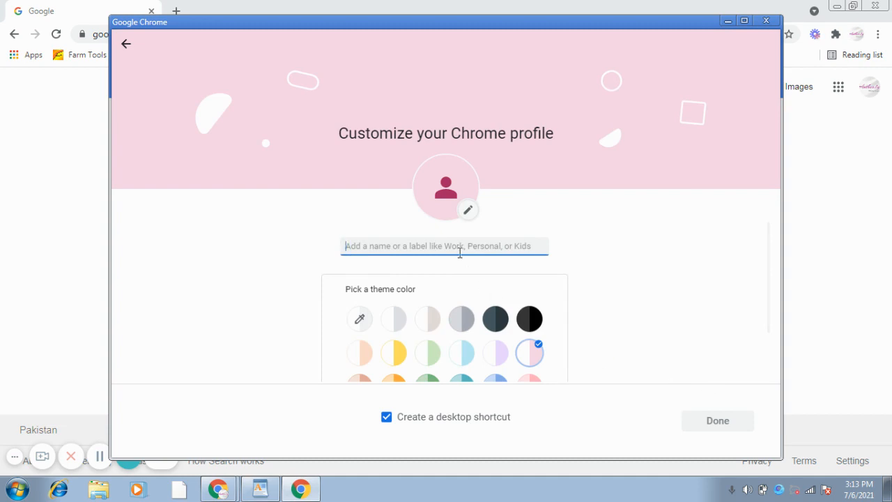
text(Majid)
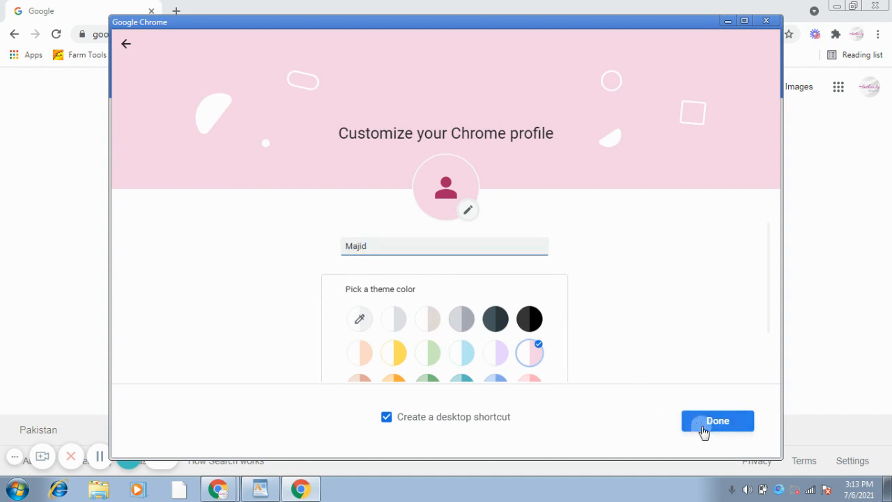
click(717, 421)
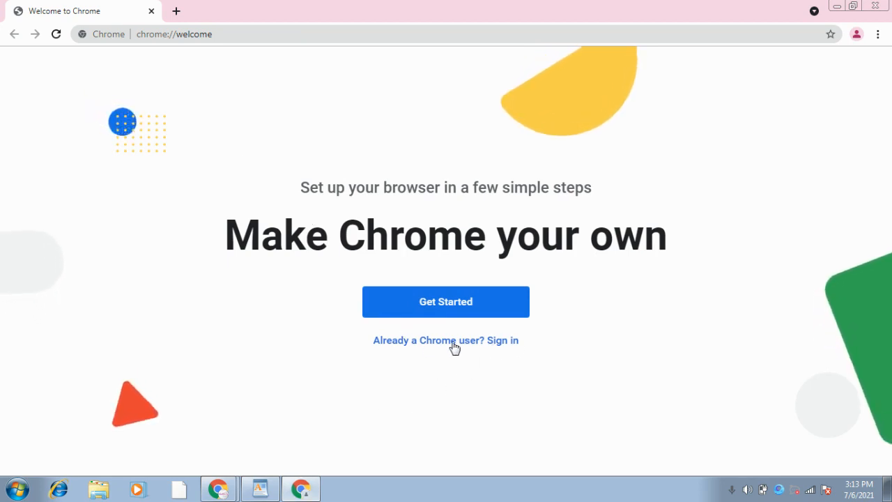
click(446, 340)
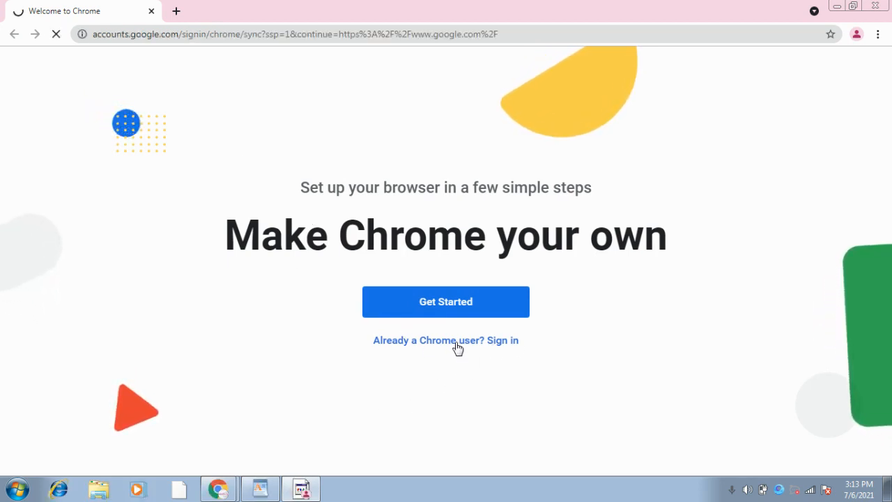
click(446, 340)
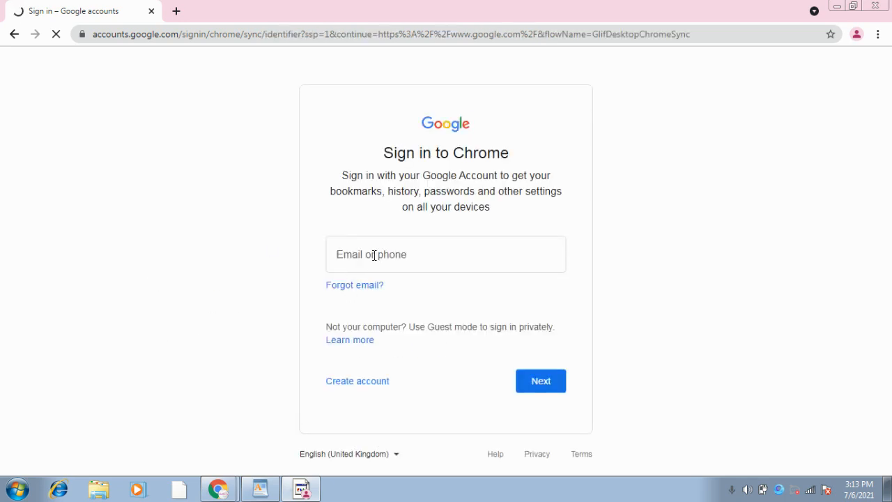
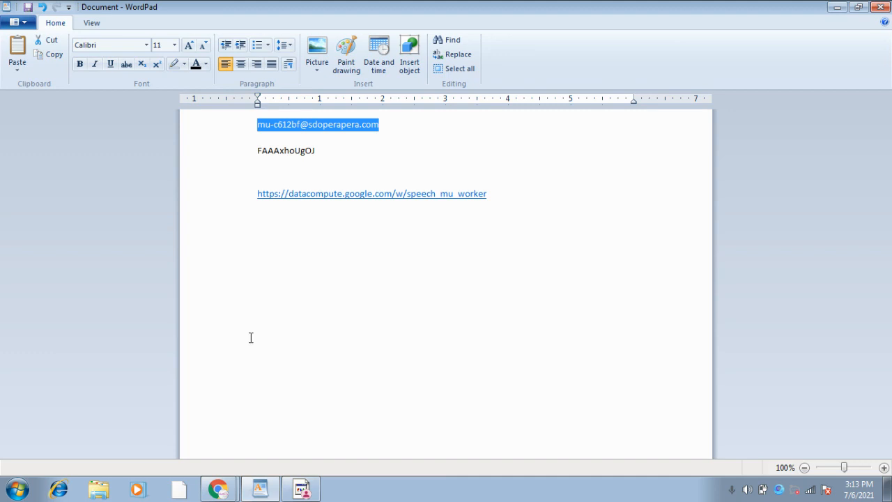
drag(257, 150, 295, 151)
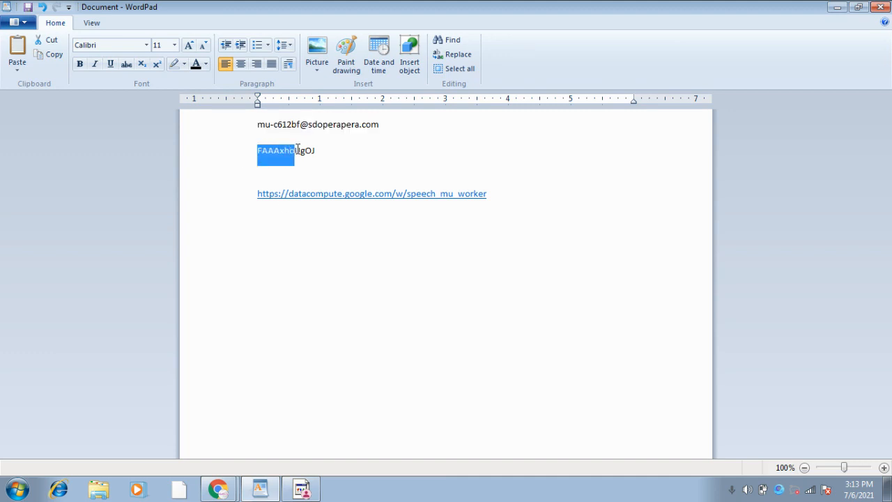
mouse_move(219, 488)
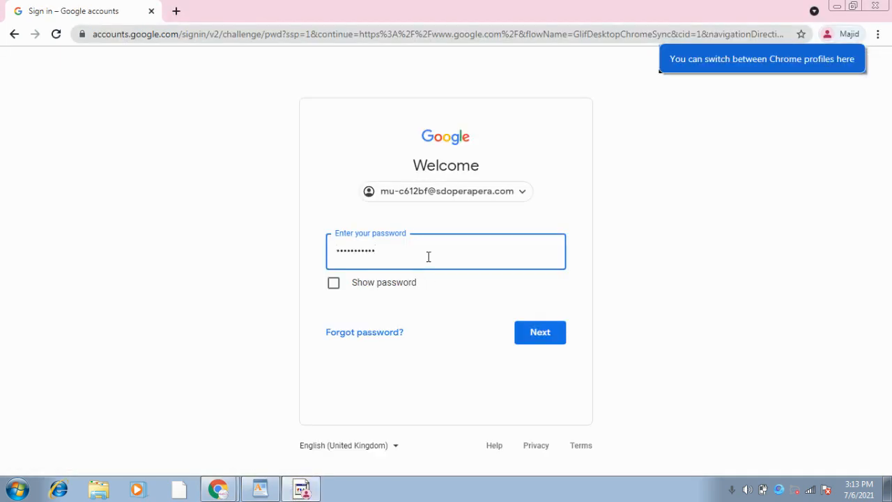
click(540, 332)
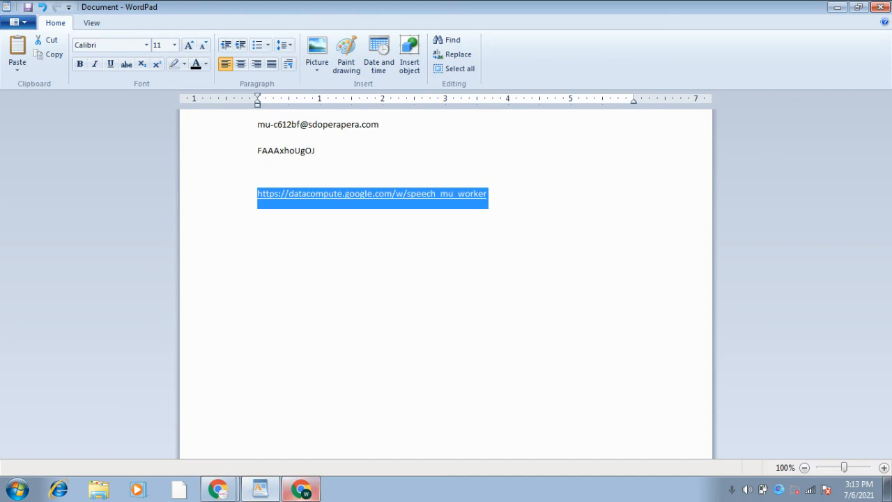
- Agree to link the profile's browser data to the managed work account
click(217, 488)
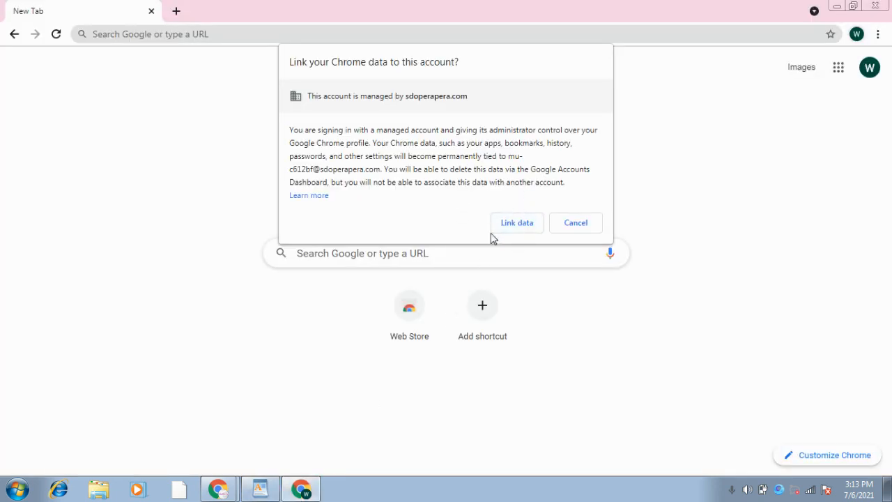
click(574, 223)
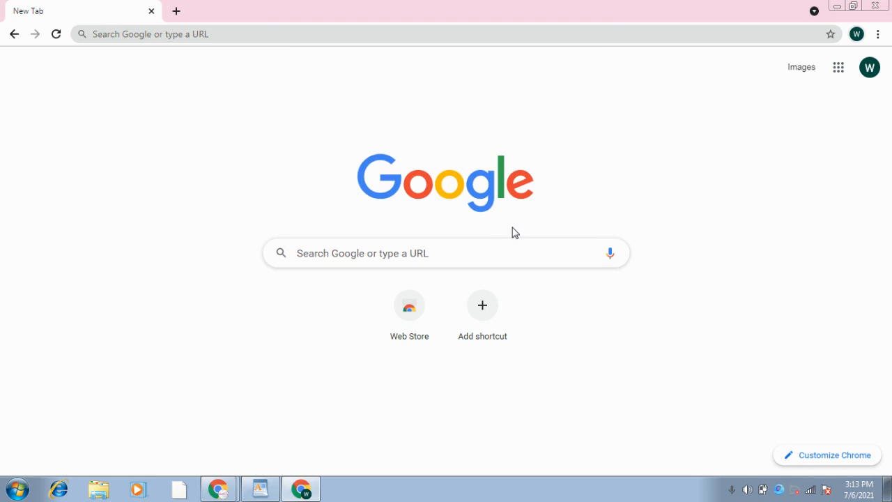
click(870, 67)
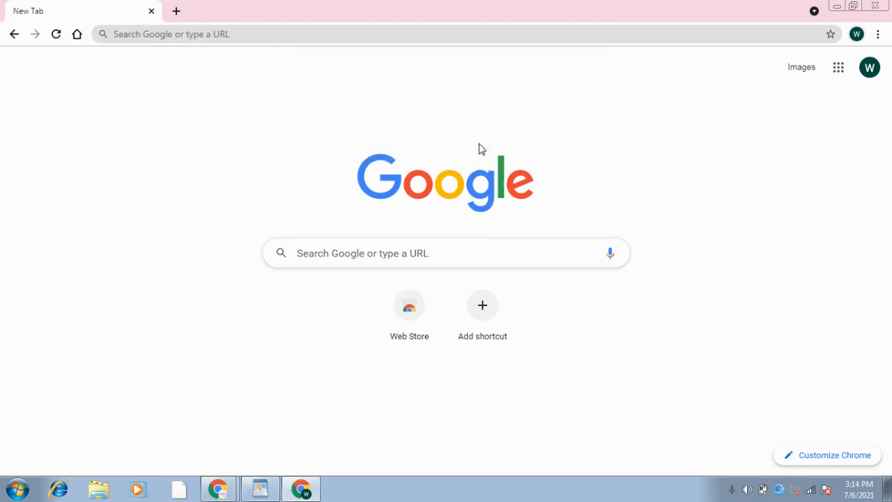
mouse_move(290, 371)
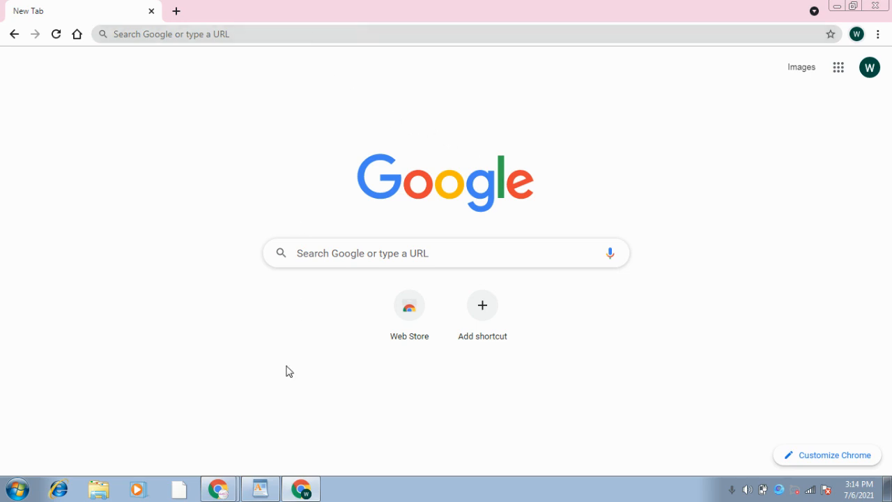
click(260, 488)
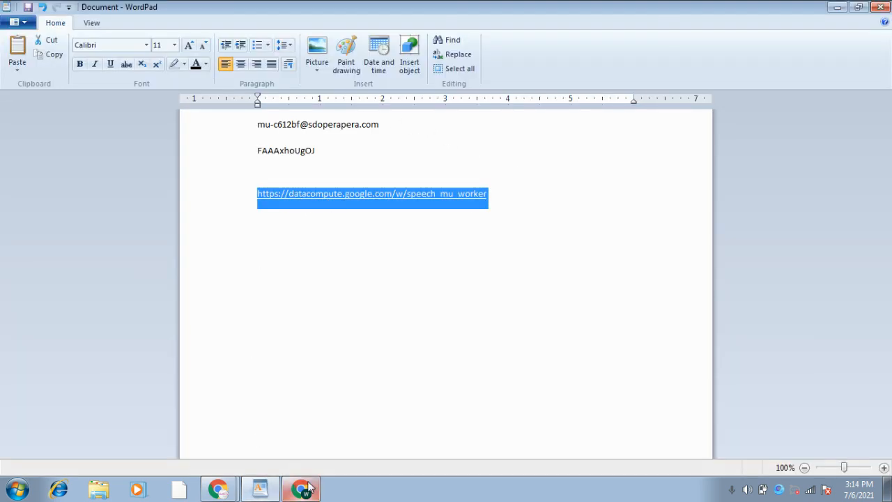
click(301, 488)
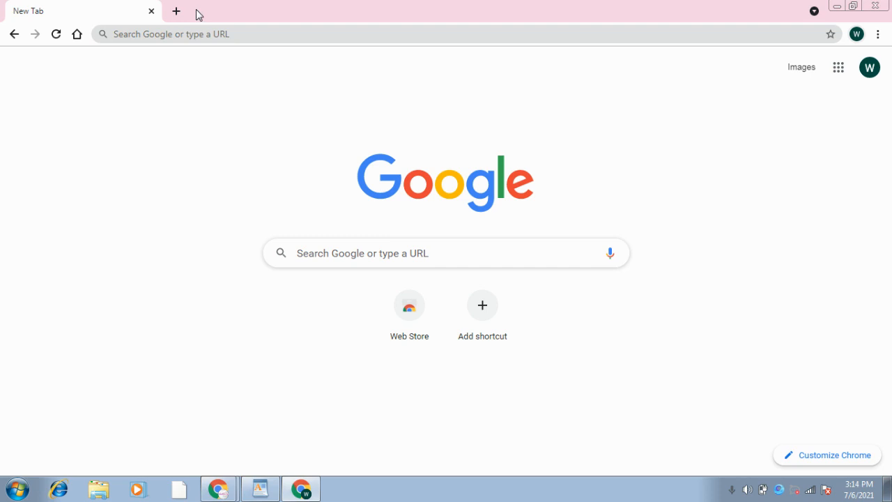
- Load datacompute.google.com/w/speech_mu_worker in the Majid profile
text(datacompute.google.com/w/speech_mu_worker)
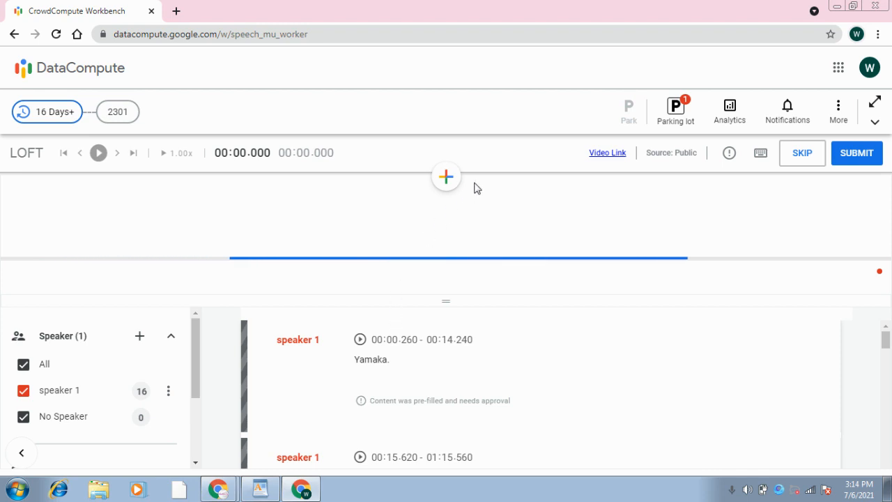
mouse_move(674, 106)
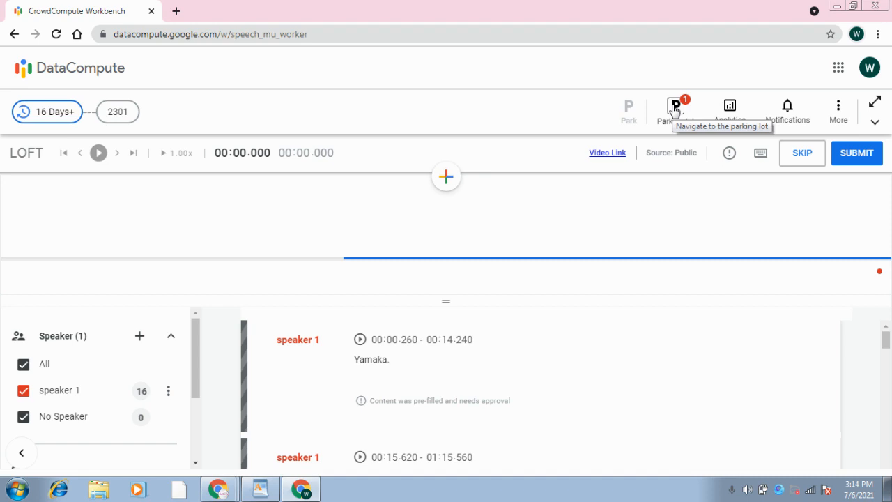
- Reopen the parked speech audio question from the parking lot, abandoning the current one
click(675, 105)
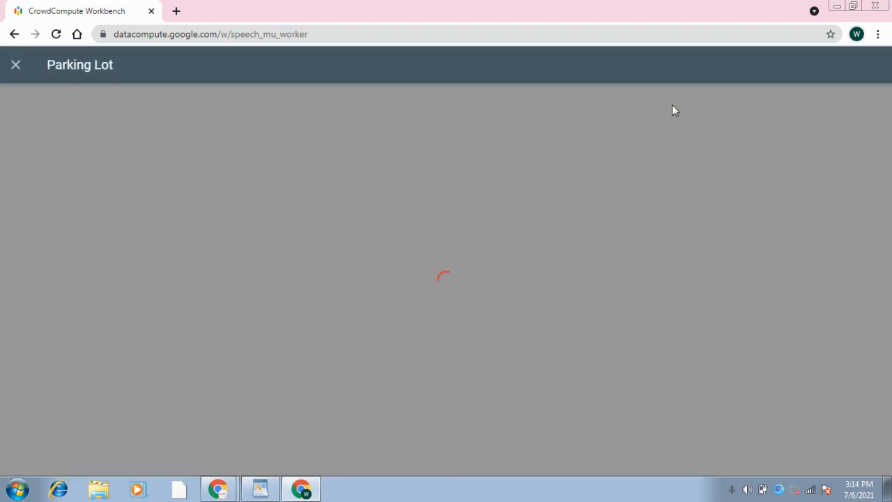
mouse_move(251, 178)
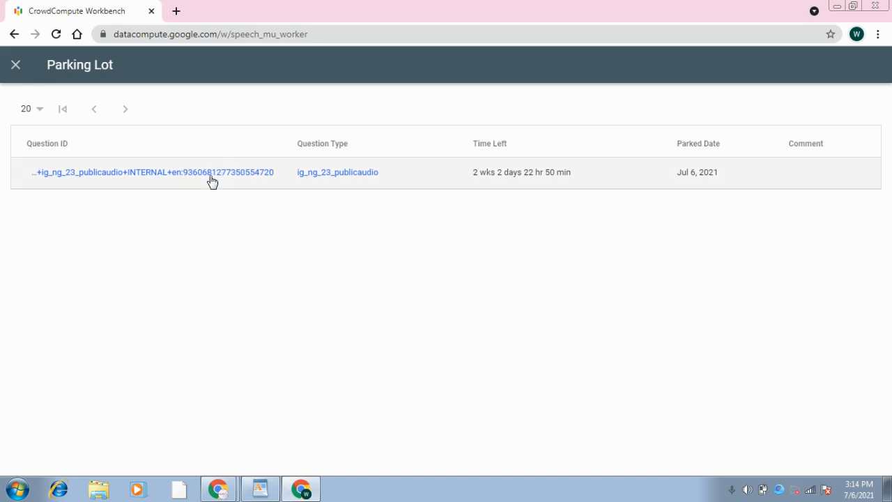
mouse_move(264, 180)
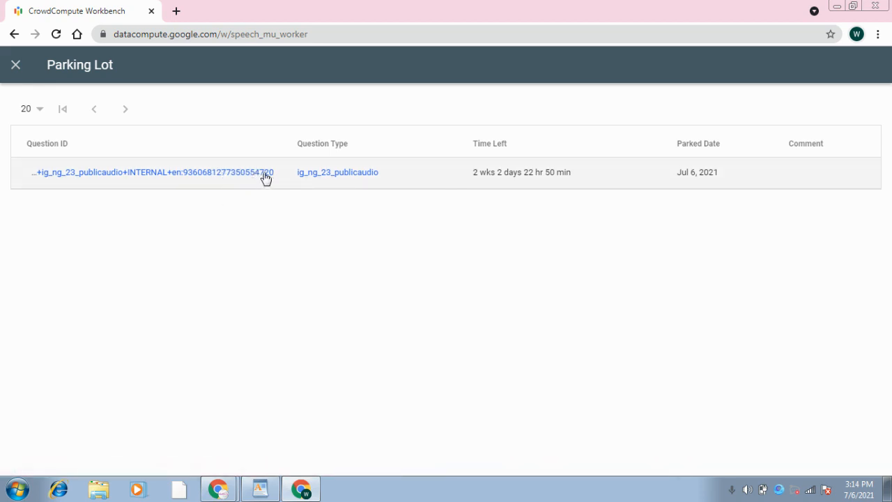
click(153, 173)
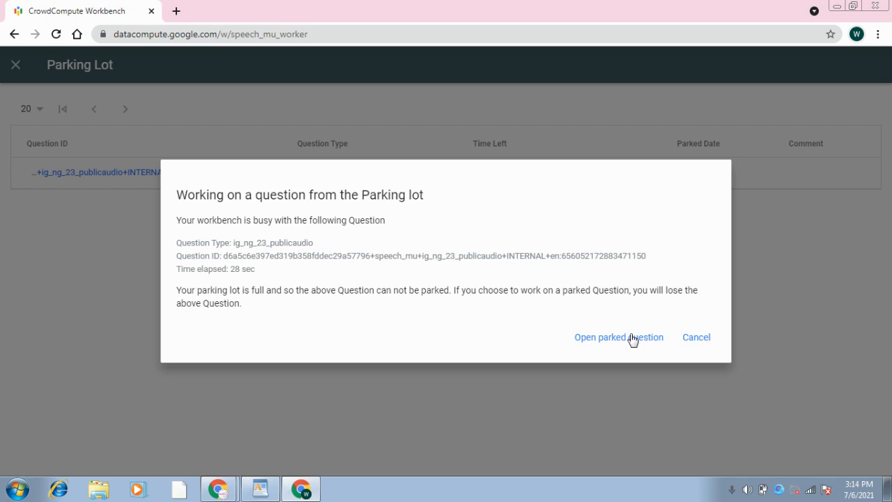
mouse_move(484, 291)
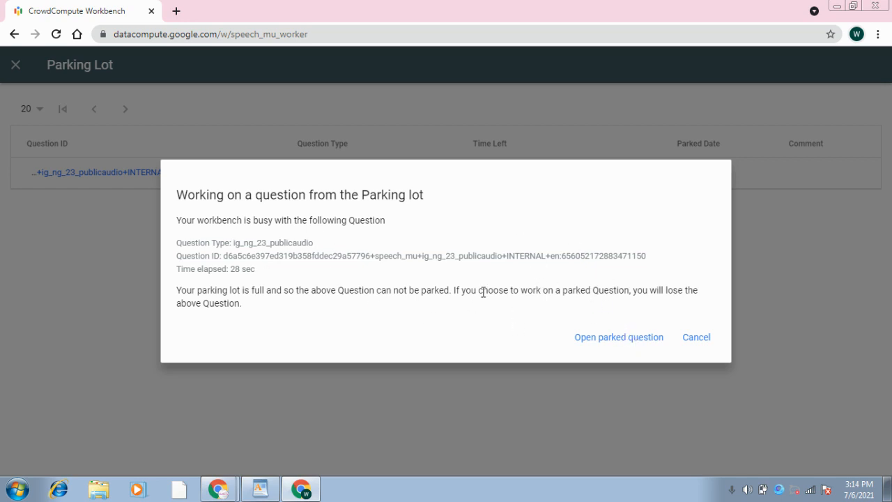
mouse_move(608, 345)
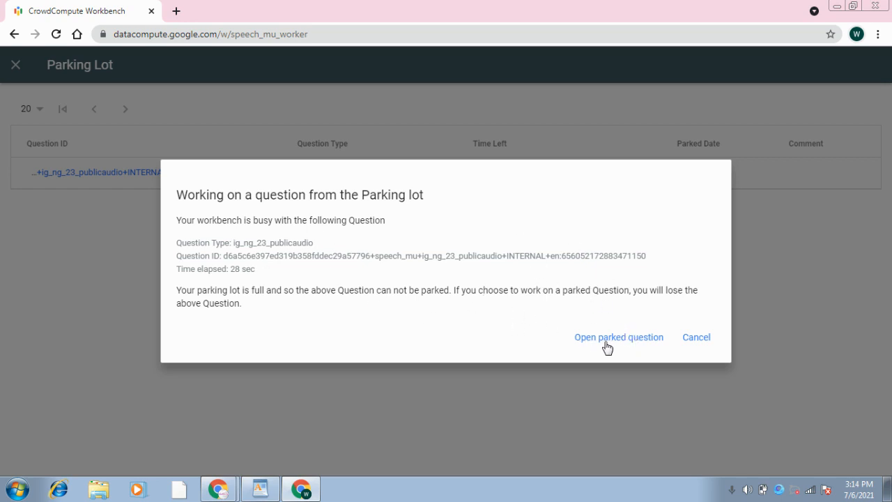
mouse_move(555, 343)
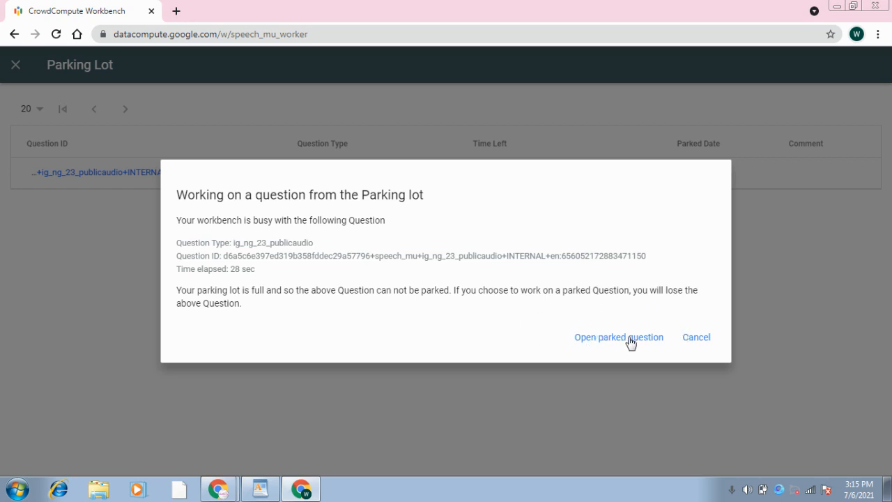
mouse_move(607, 336)
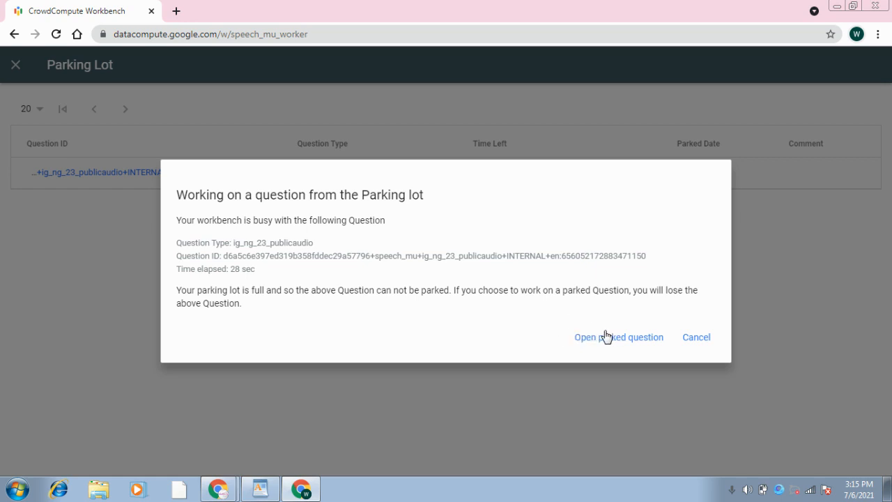
mouse_move(563, 336)
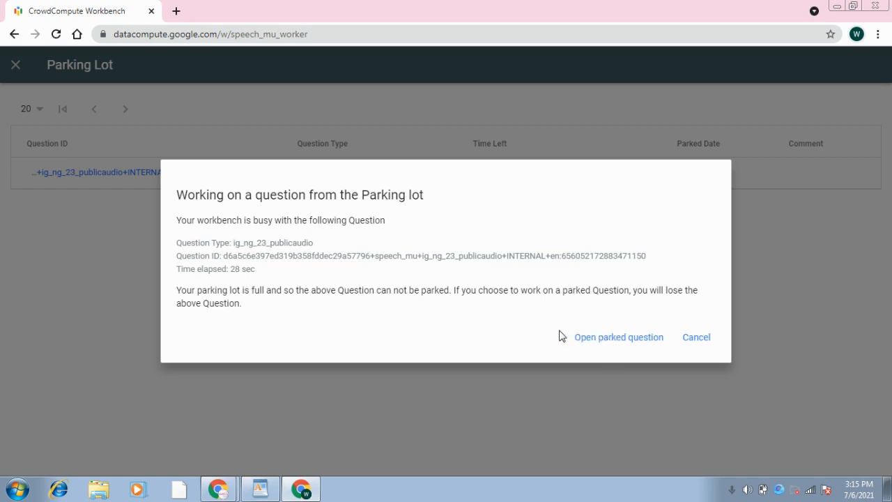
mouse_move(602, 342)
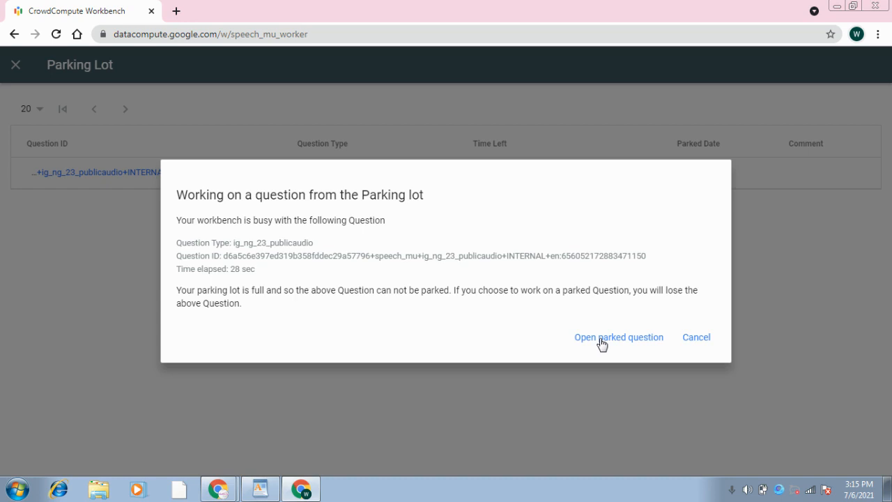
click(619, 337)
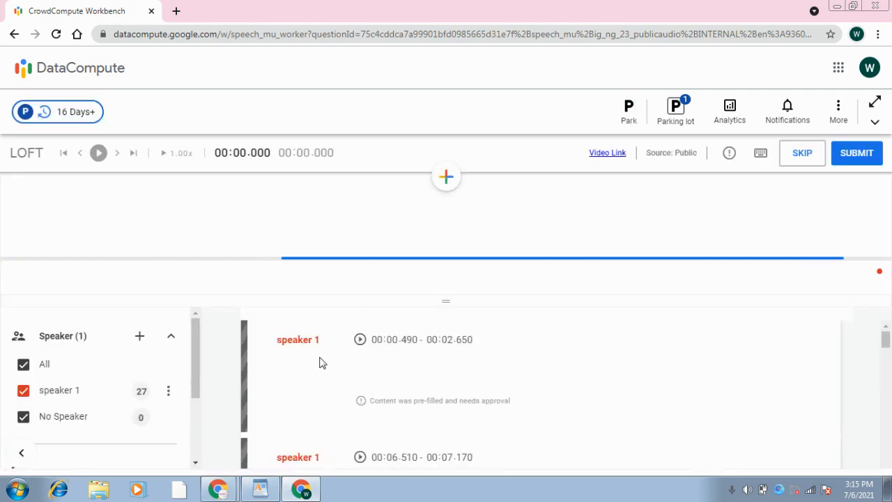
- Reveal the extra question tools row once the audio waveform has loaded
click(97, 151)
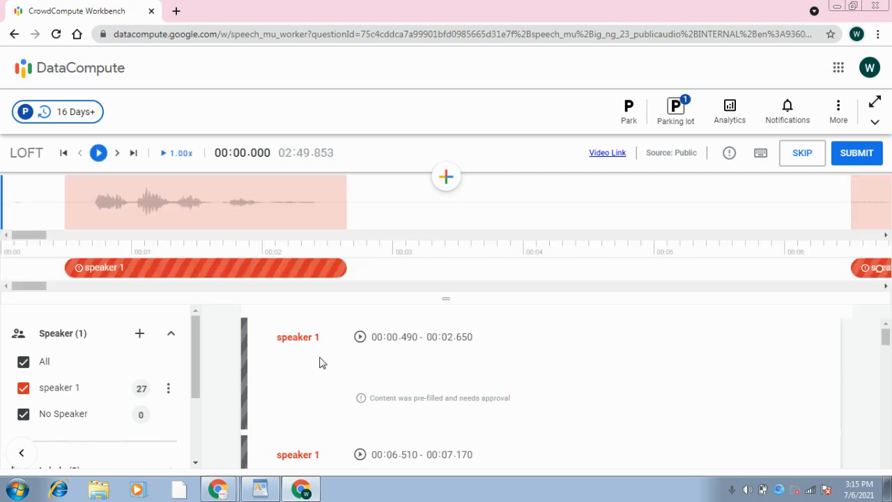
mouse_move(342, 305)
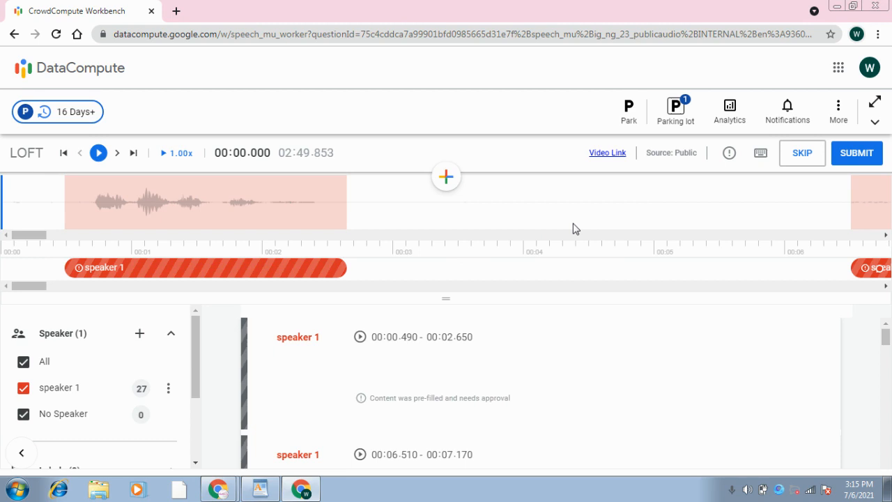
mouse_move(545, 287)
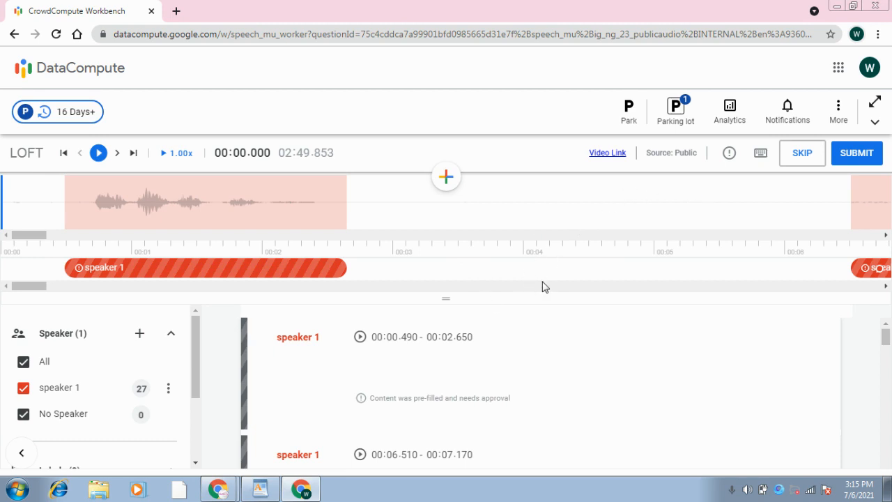
mouse_move(566, 281)
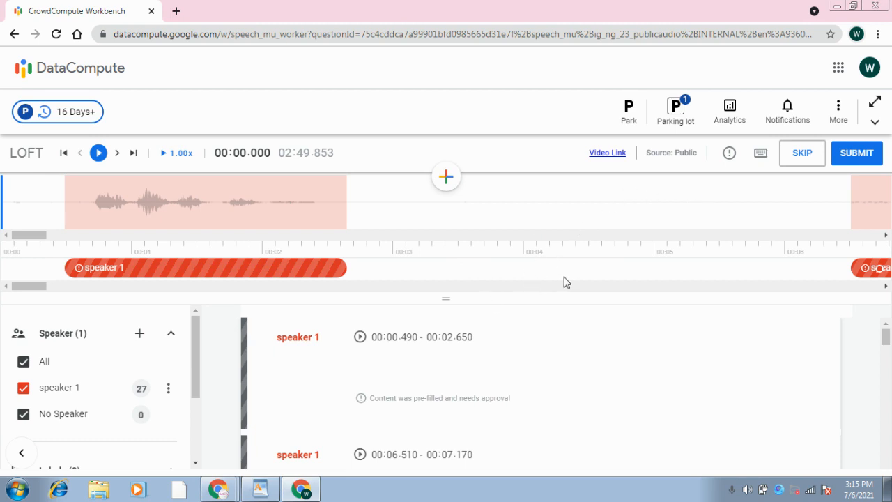
click(875, 122)
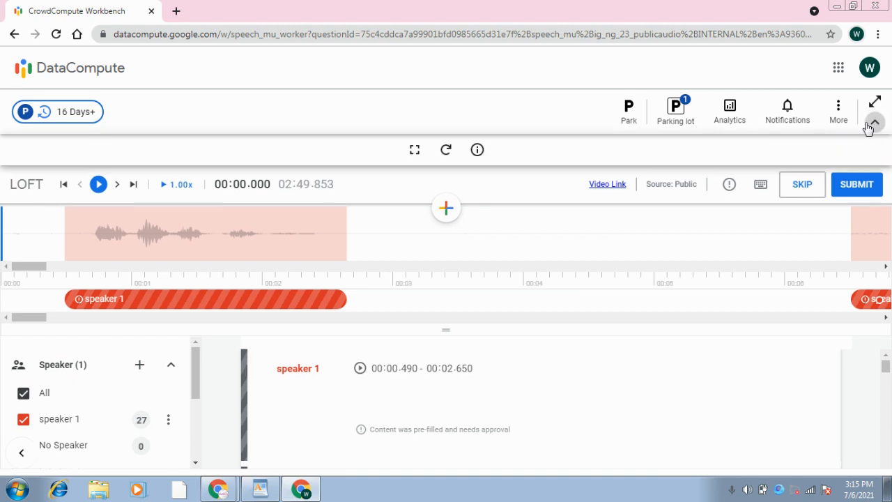
click(477, 149)
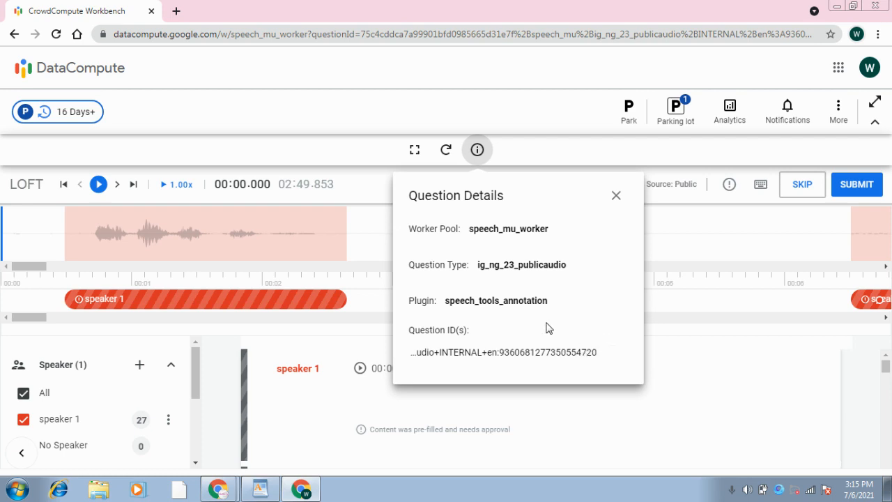
mouse_move(565, 323)
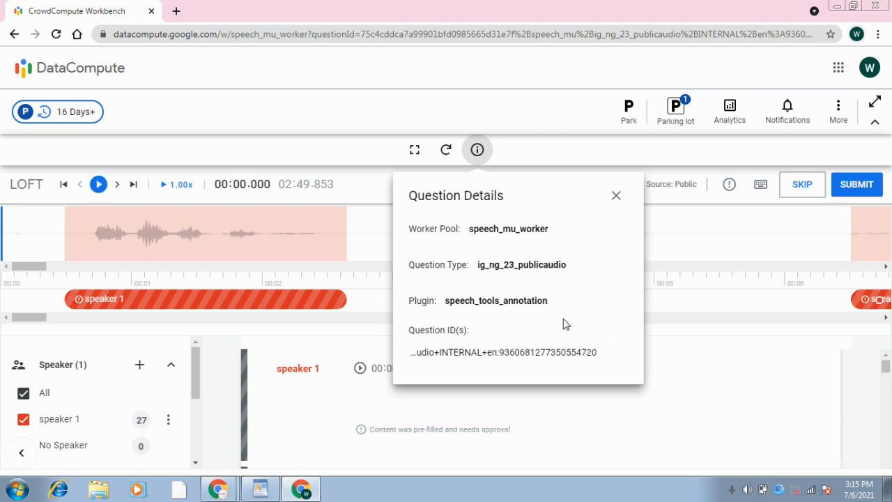
double_click(585, 351)
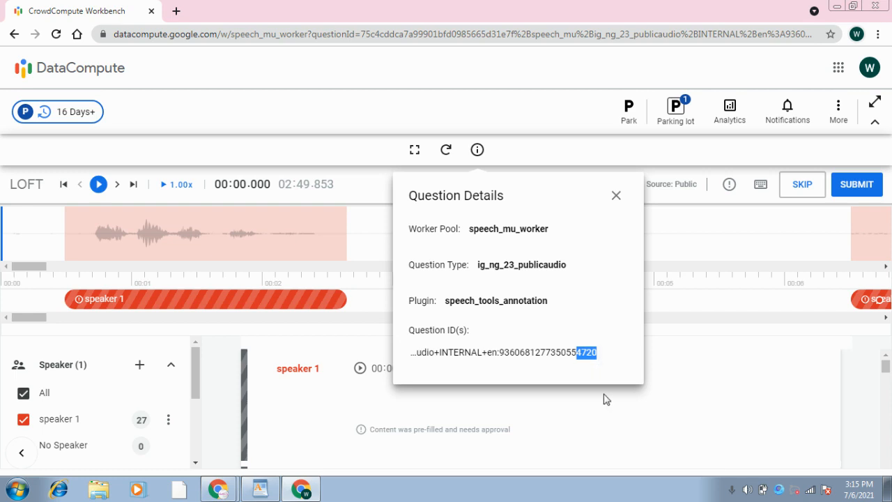
mouse_move(611, 393)
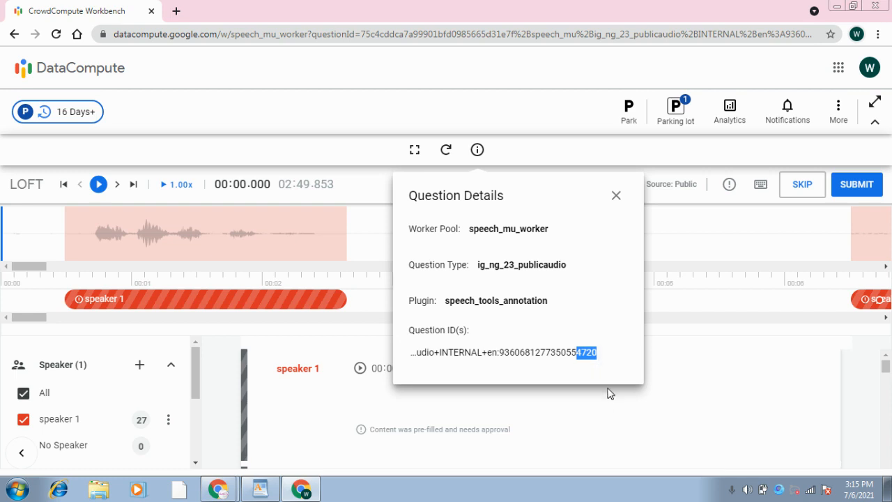
click(616, 195)
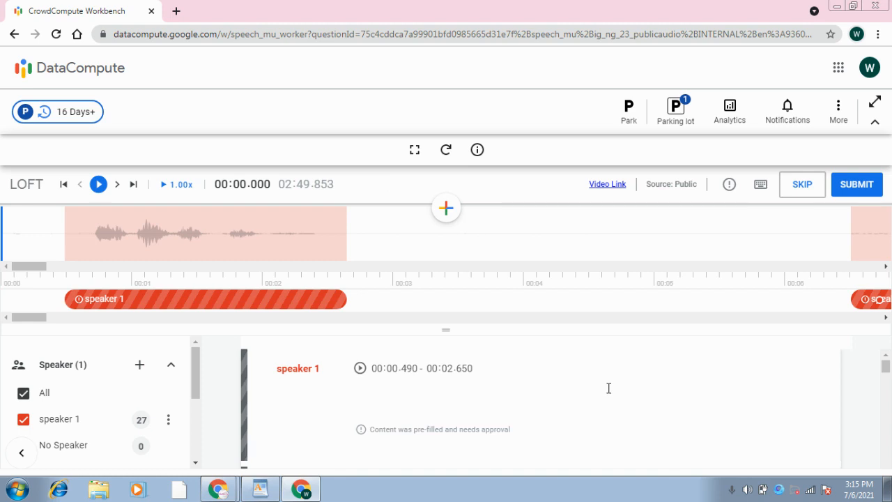
mouse_move(864, 203)
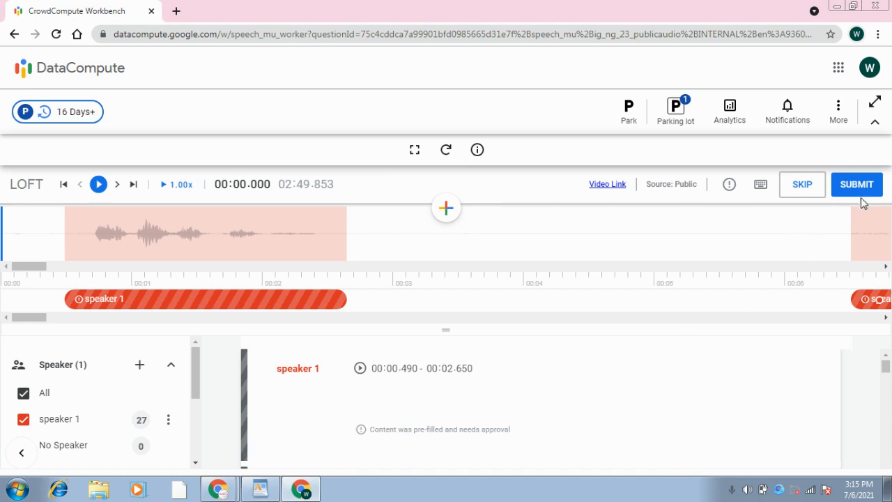
mouse_move(803, 214)
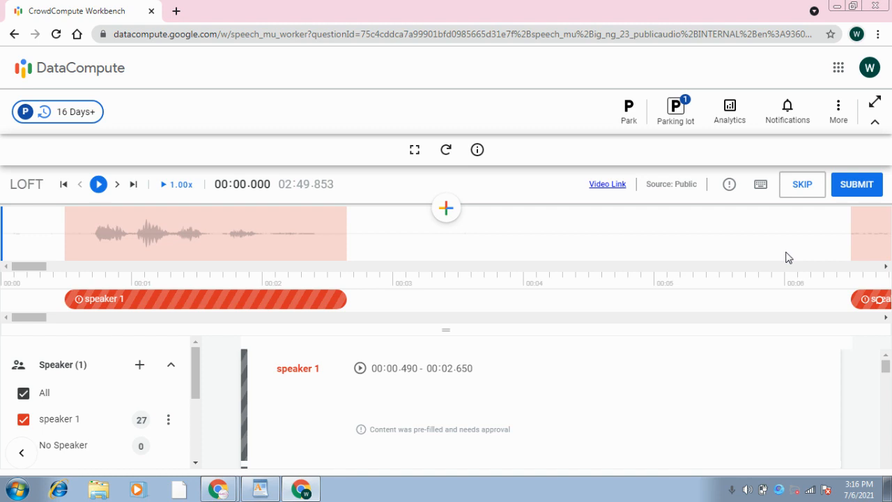
mouse_move(800, 222)
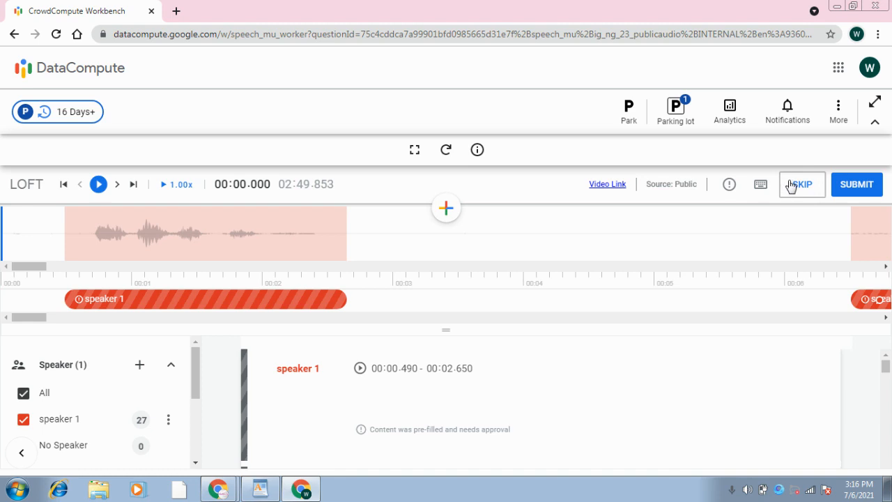
mouse_move(817, 173)
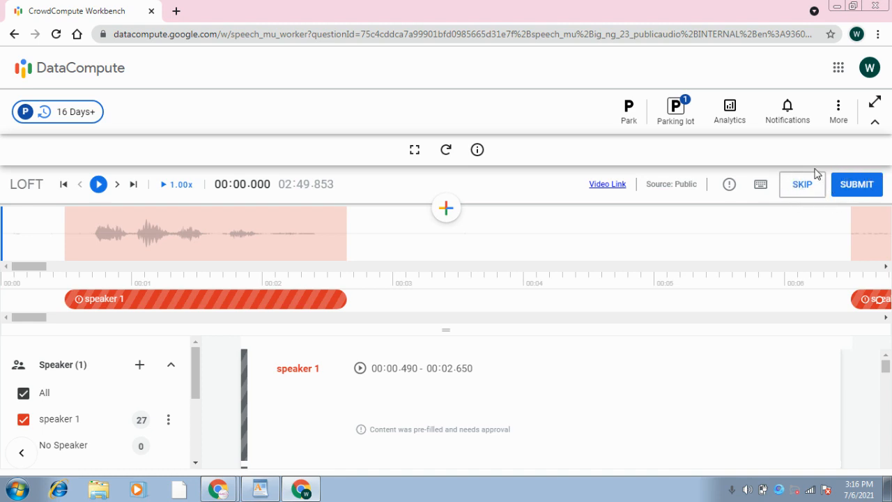
mouse_move(638, 90)
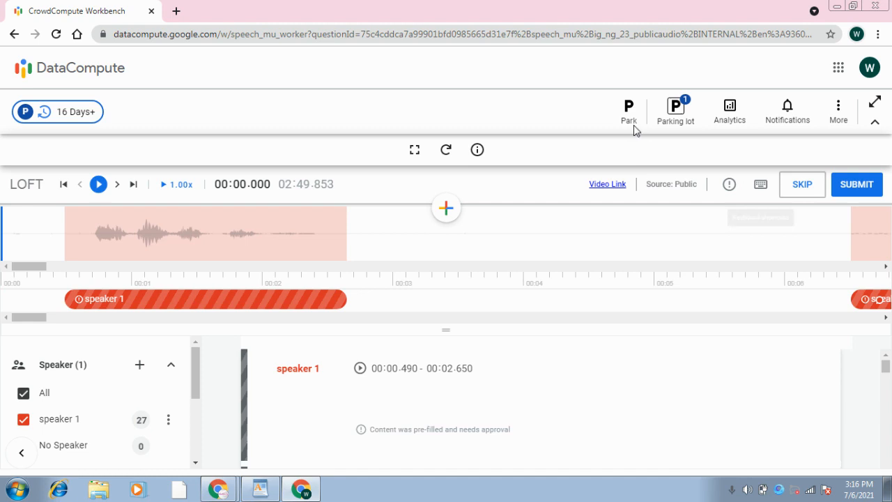
mouse_move(750, 227)
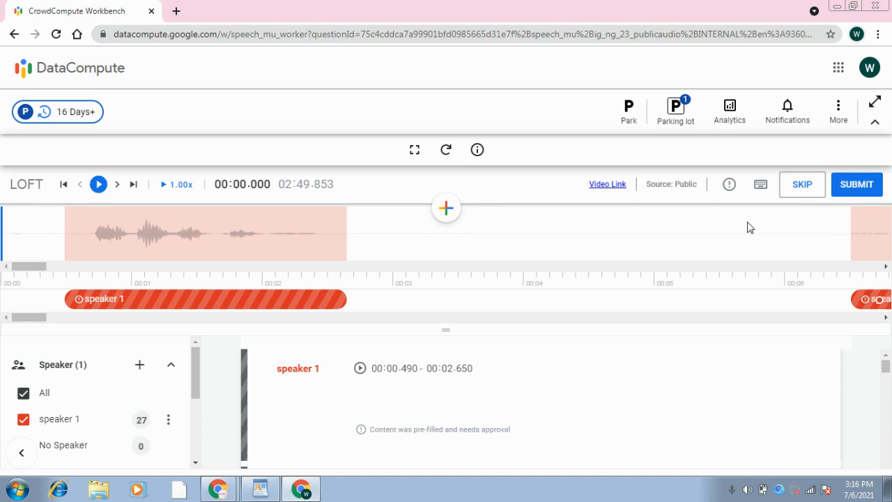
mouse_move(703, 184)
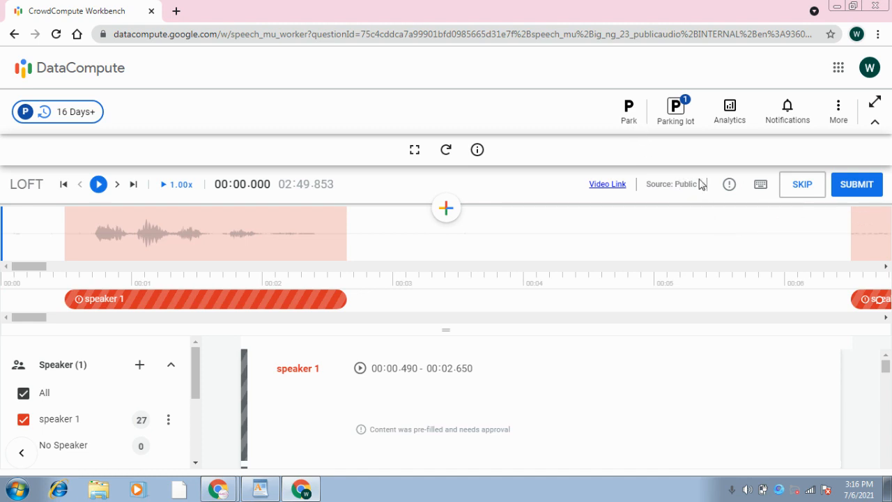
mouse_move(644, 180)
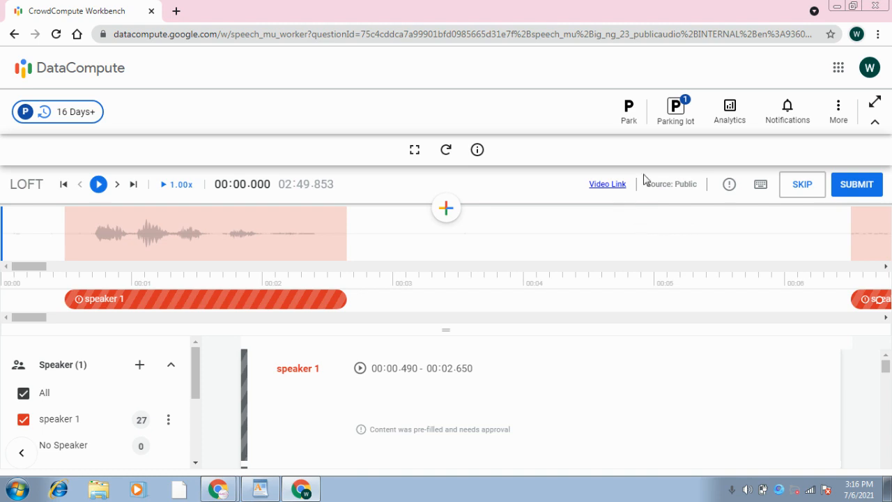
mouse_move(494, 209)
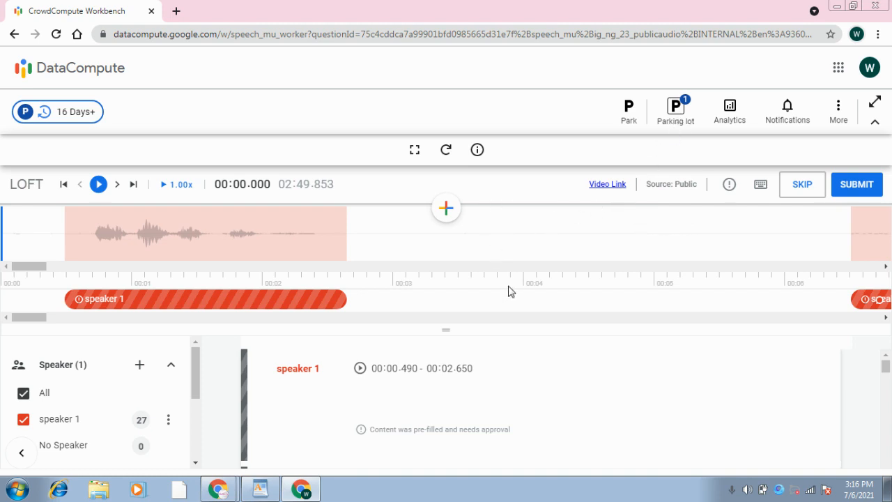
mouse_move(502, 255)
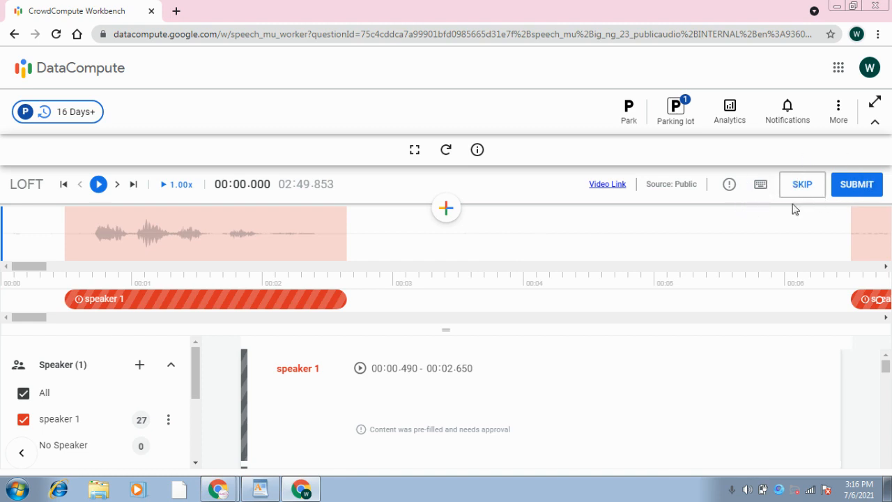
mouse_move(610, 168)
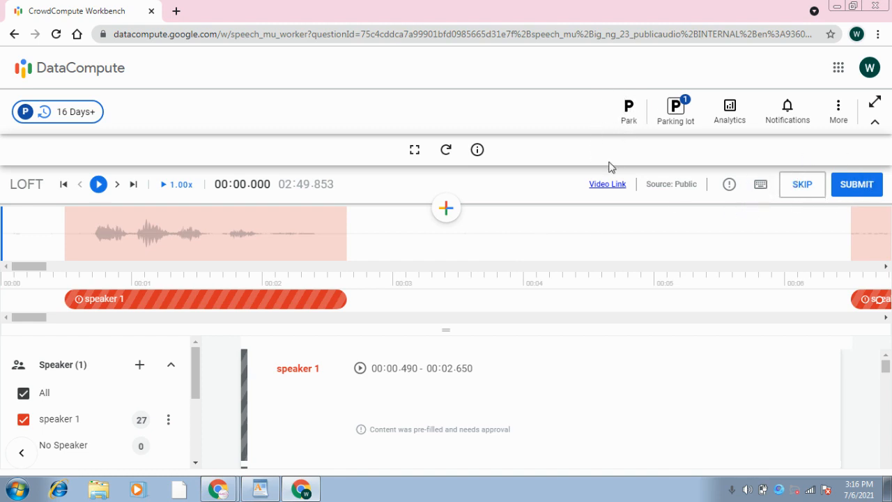
mouse_move(223, 476)
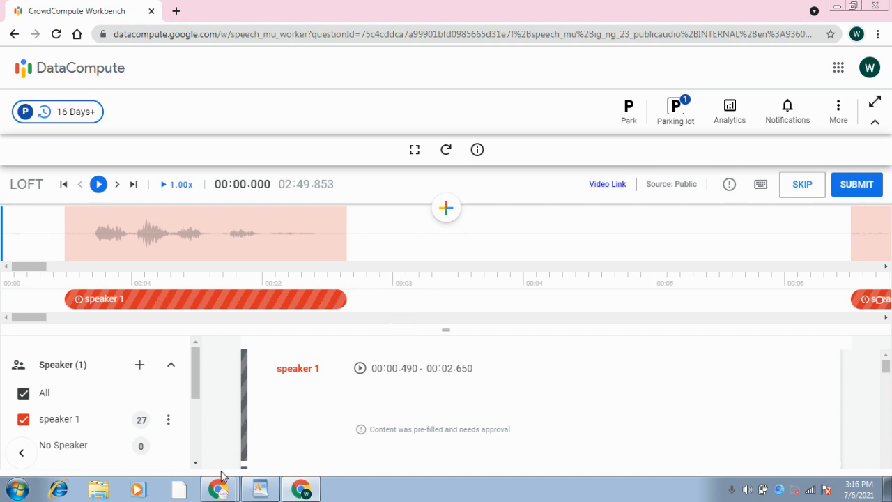